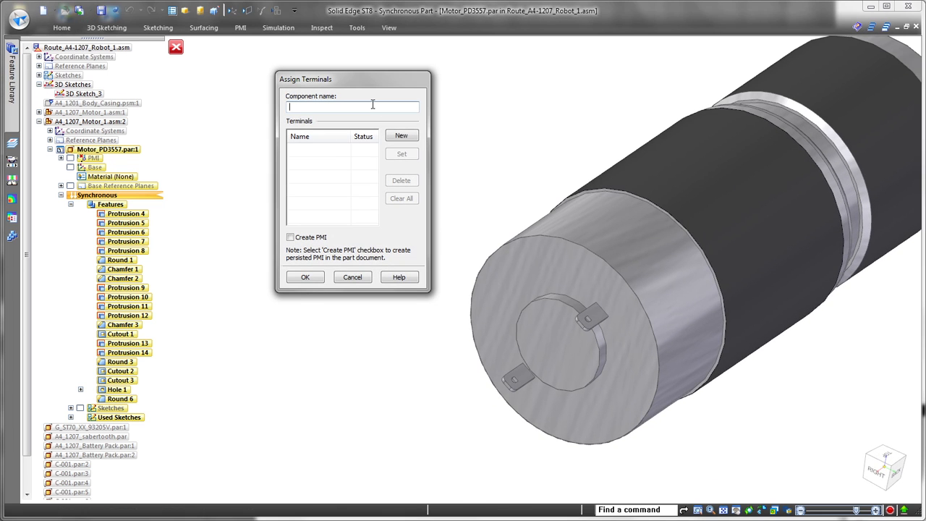
- Name the motor R-239 and define its terminal tabs as terminals 1 and 2, with PMI
text(R-239)
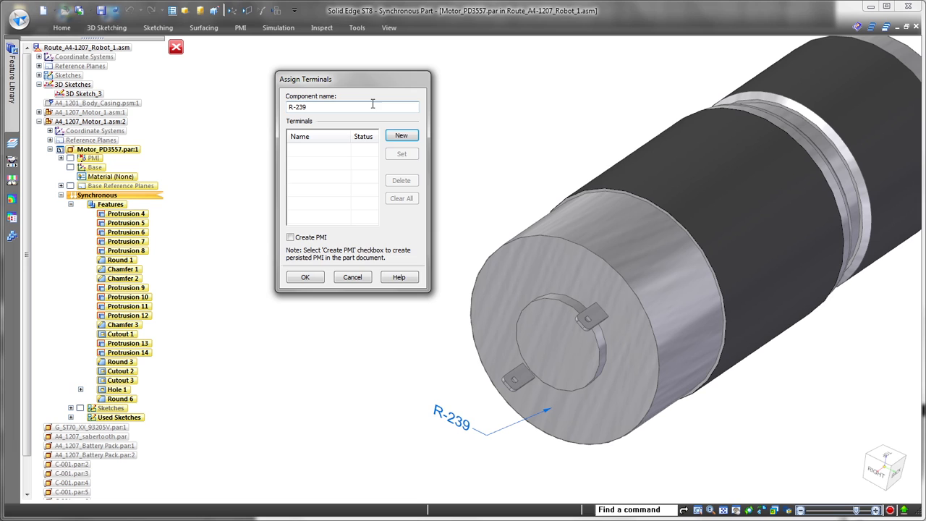
click(400, 136)
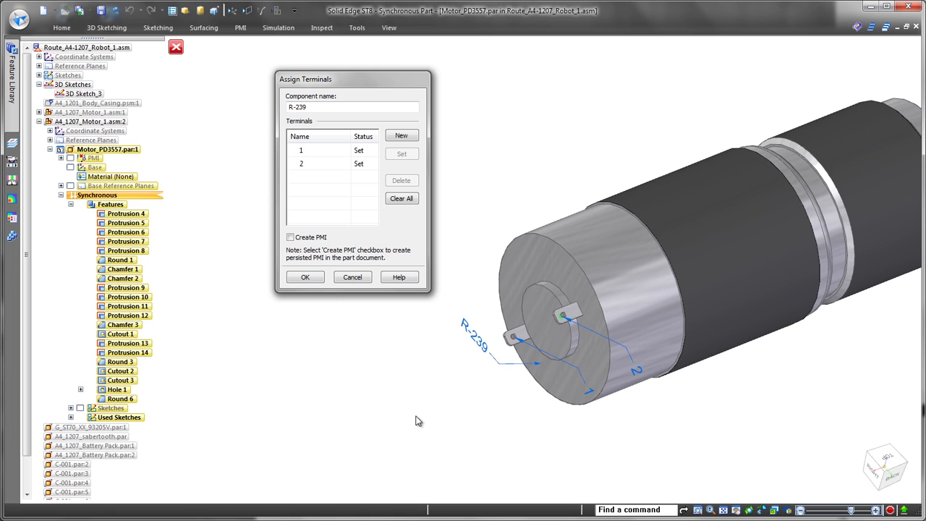
click(305, 277)
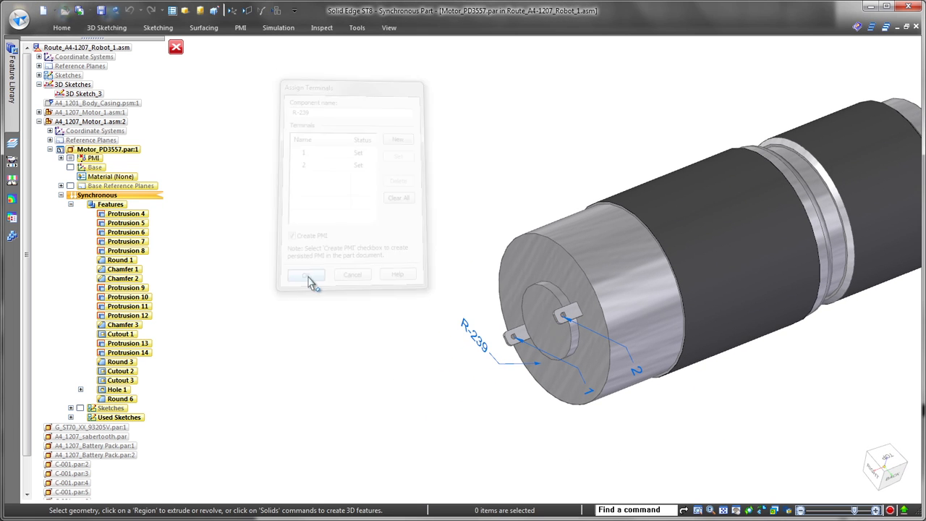
- Confirm the terminal assignments and route the harness path through both C-001 clip openings
click(306, 275)
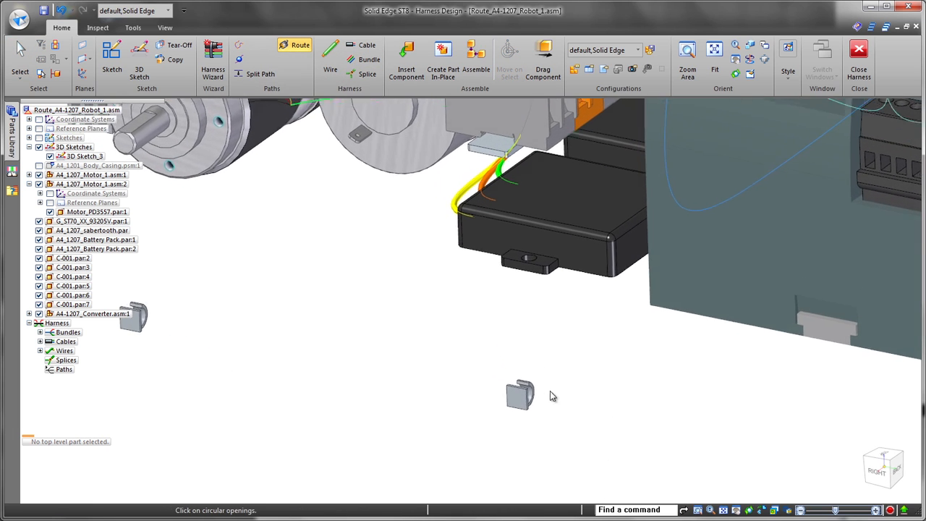
click(520, 403)
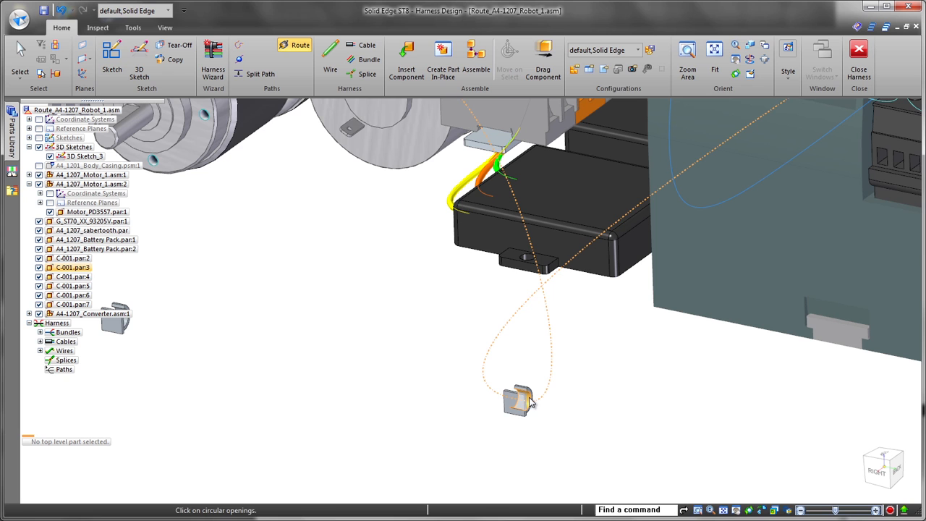
click(516, 412)
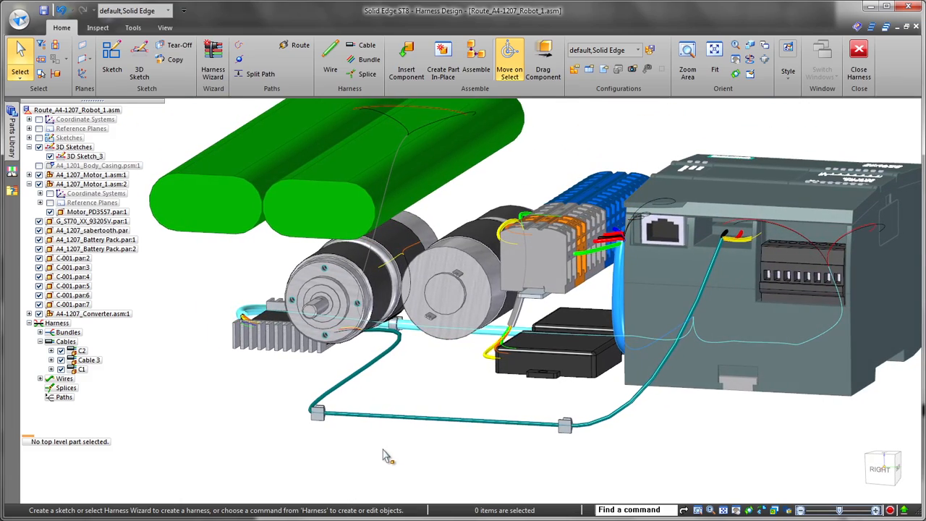
- Start an additional harness path near the motors from the Home tab Paths commands
click(259, 74)
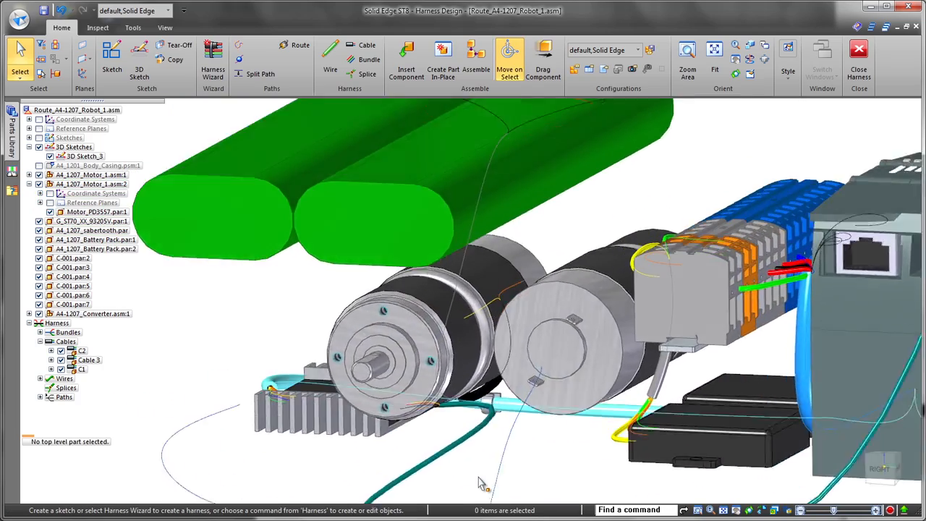
- Start the Wire command with connector terminal and component names displayed
click(327, 54)
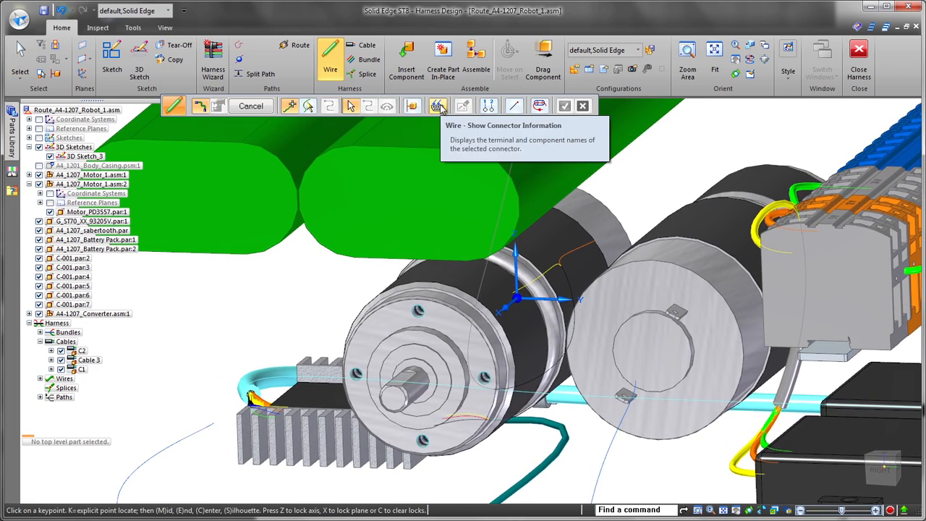
click(438, 106)
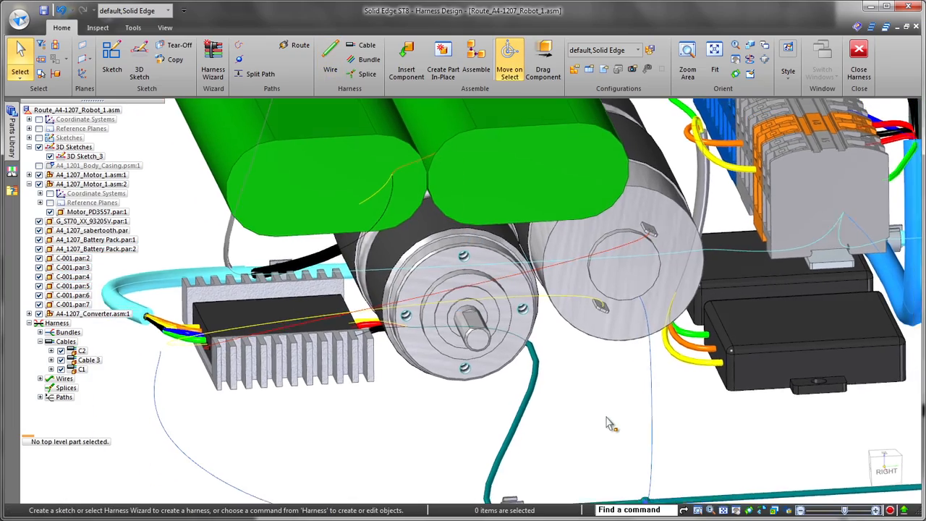
- Bundle the routed wires and accept the bundle properties
click(366, 60)
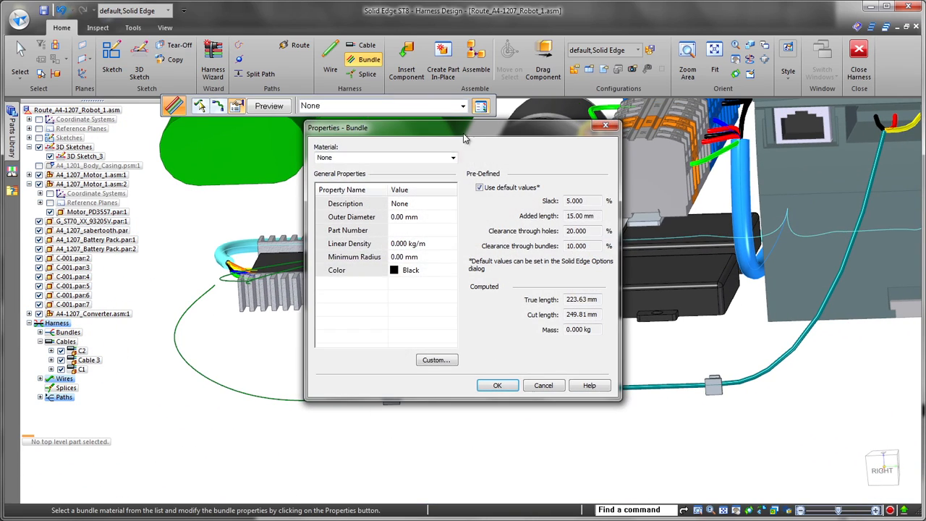
click(452, 270)
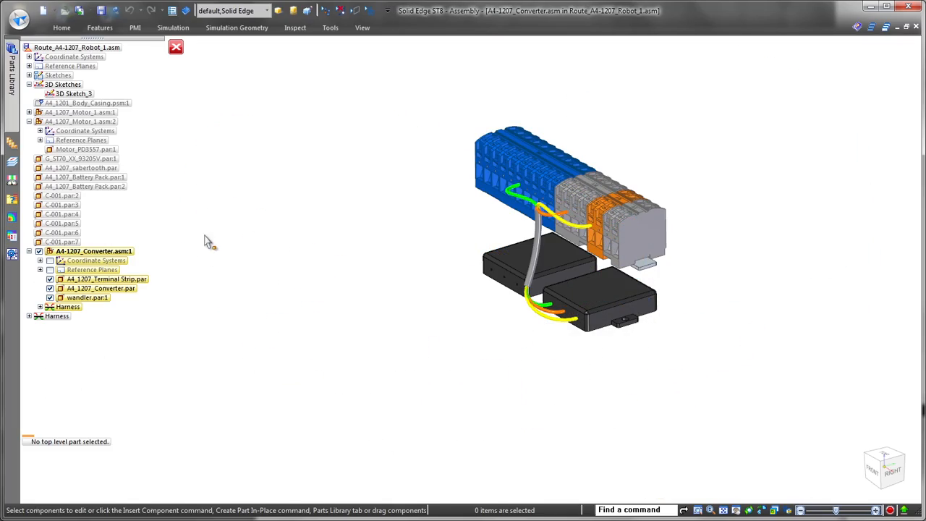
- Place a splice on the converter wires and start a 26-gage Stranded Copper Green wire
click(330, 28)
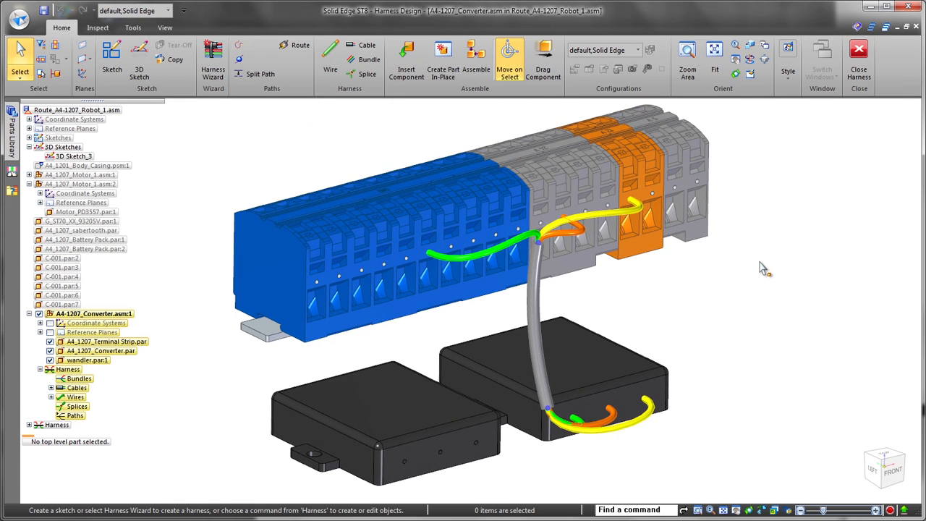
click(365, 73)
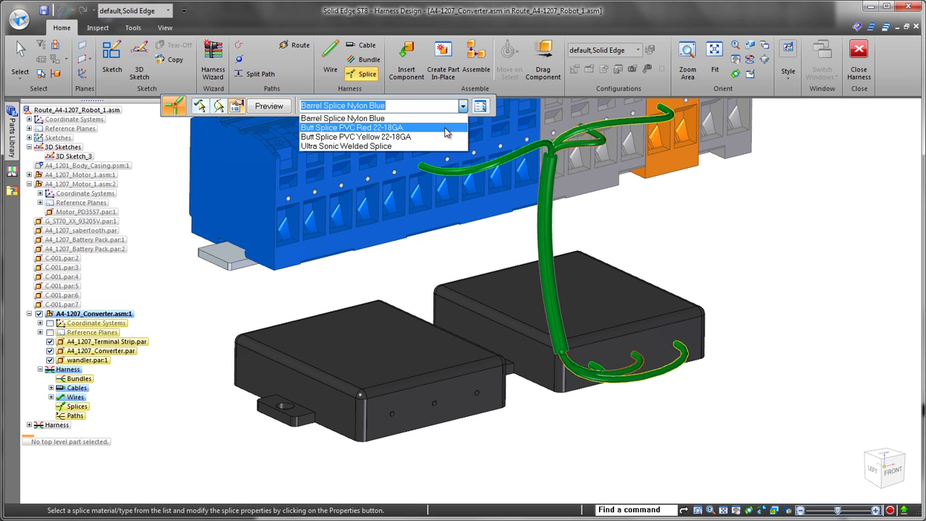
click(352, 127)
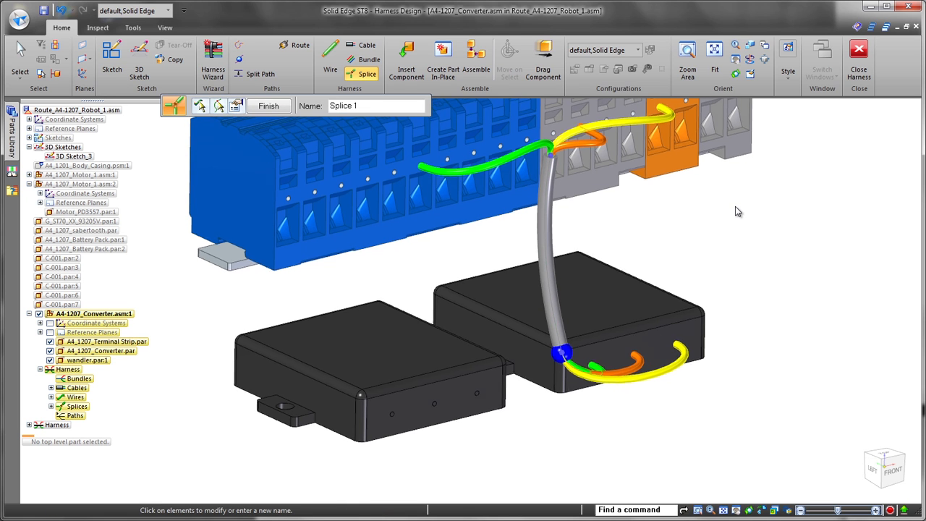
click(328, 54)
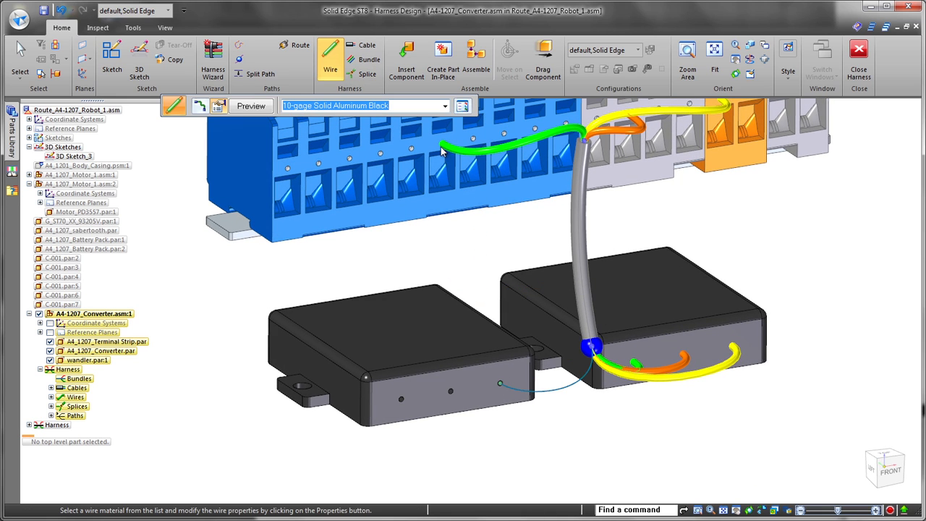
click(444, 106)
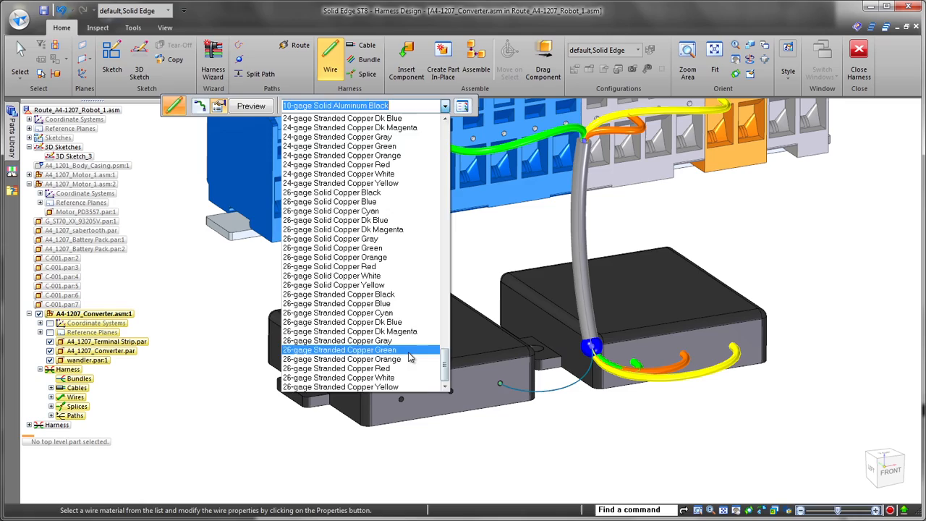
click(338, 349)
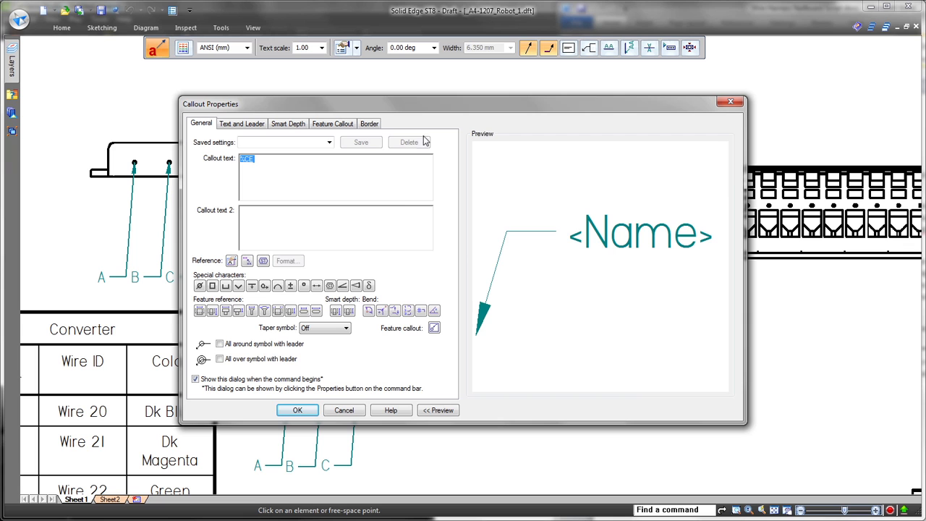
- Add %CE name callouts to Splice 2, Cable 5 and Wire 22, then switch to Sheet2
click(247, 261)
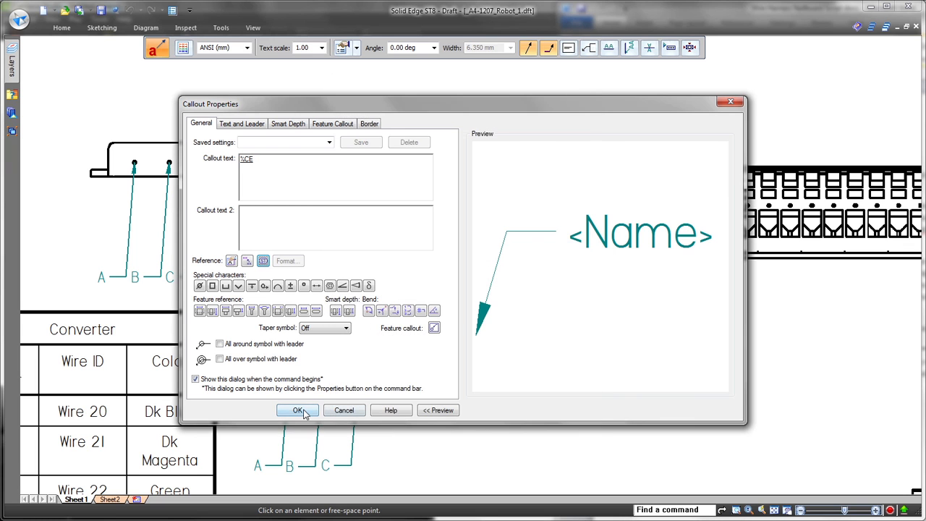
click(299, 411)
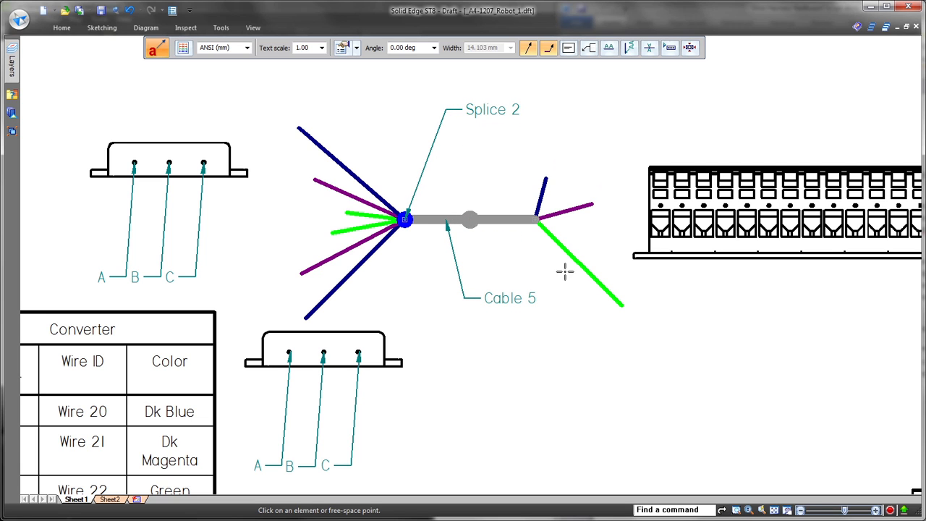
click(576, 271)
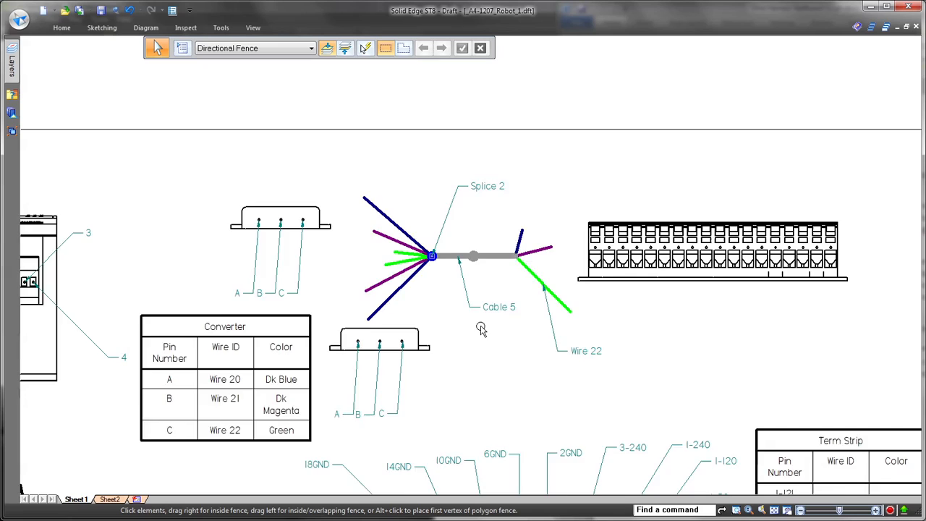
click(108, 498)
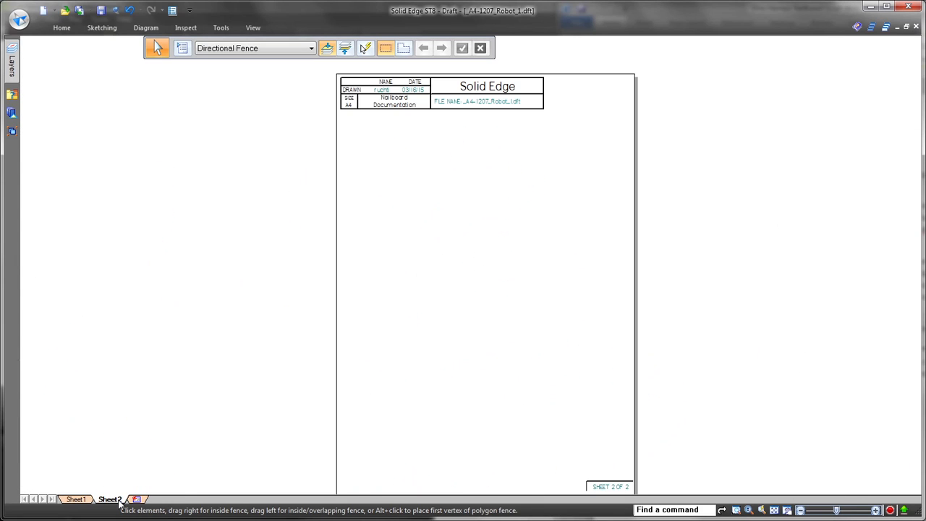
- Place a nailboard of NB_A4-1207_Robot_1.asm on Sheet2 at a smaller scale
click(142, 29)
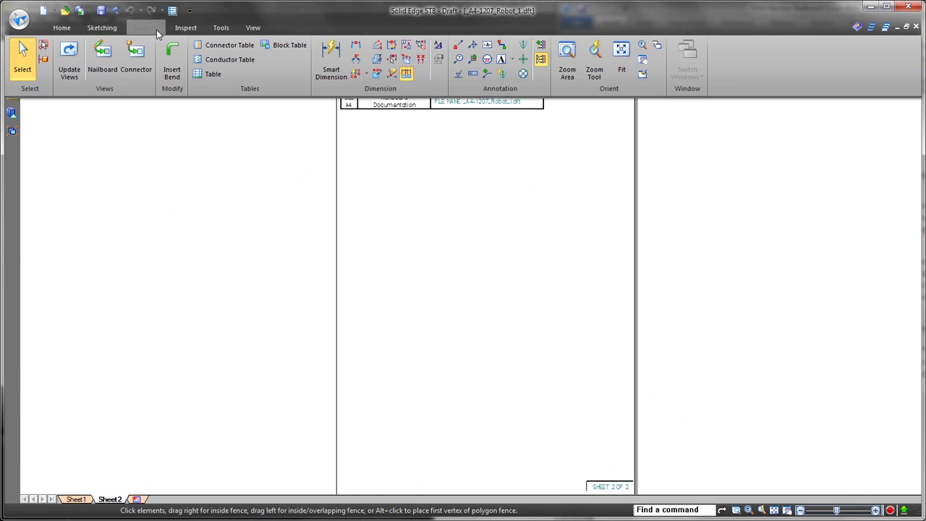
click(102, 57)
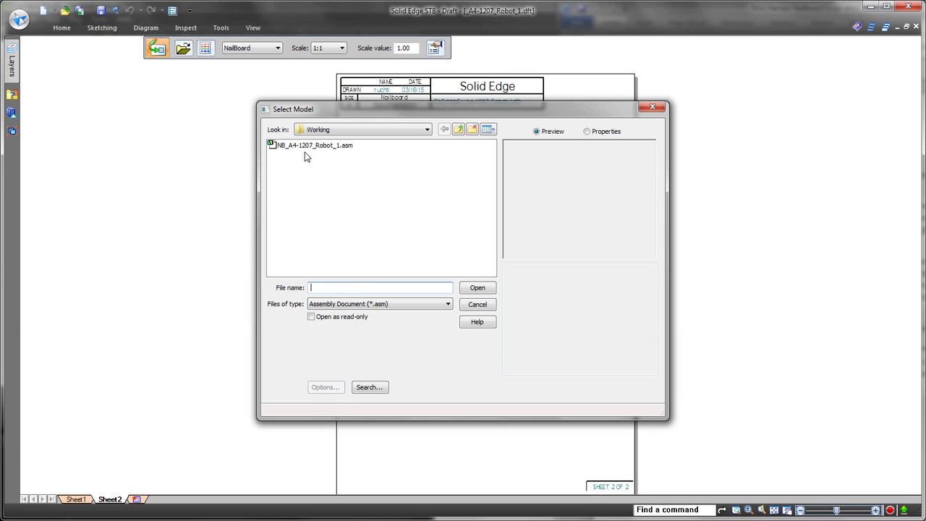
click(477, 287)
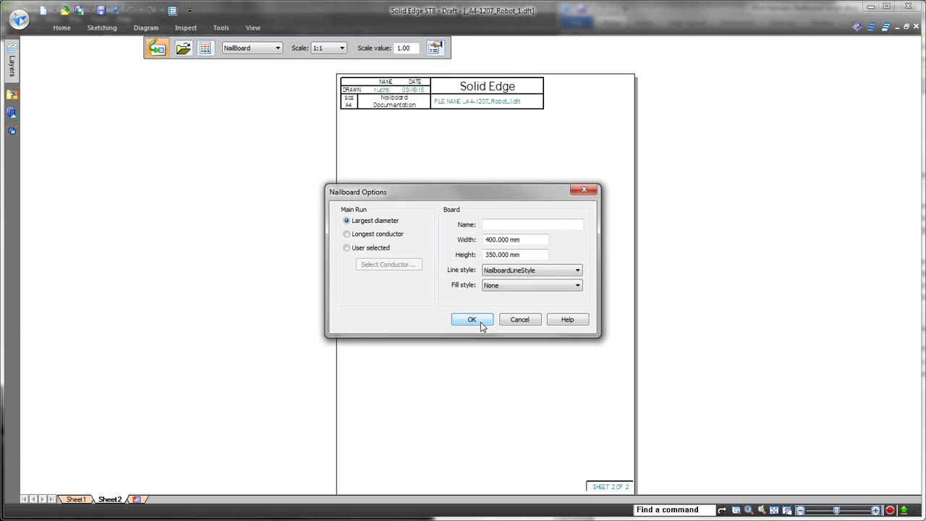
click(472, 319)
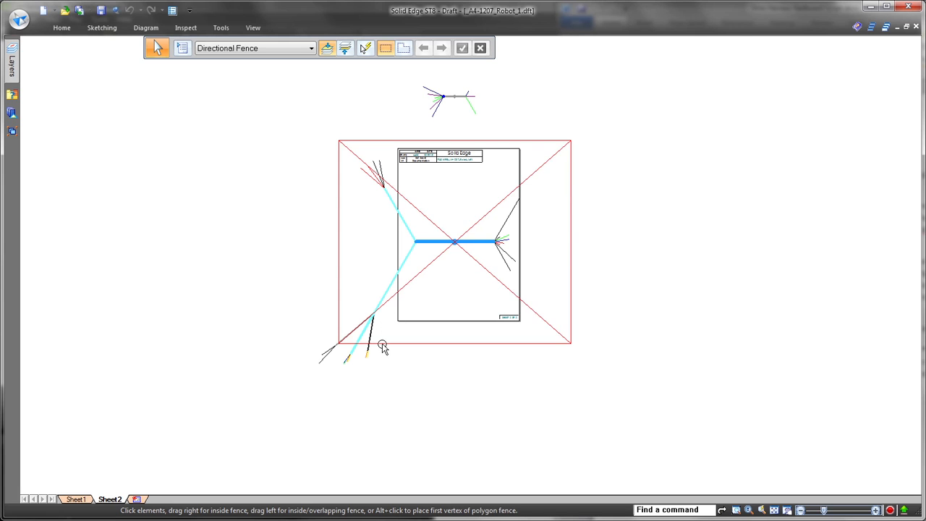
click(418, 49)
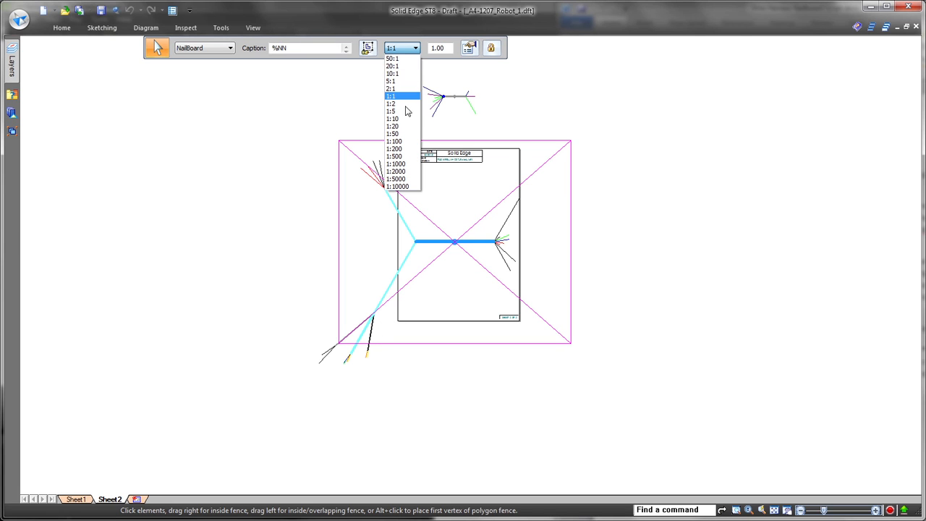
click(388, 104)
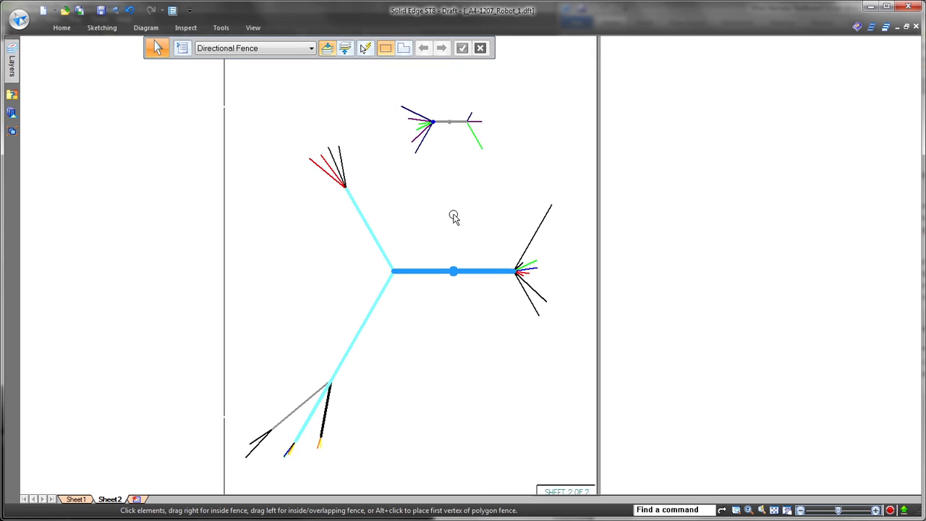
- Generate the wire run list tables, review Table1:1 and Table1:3, and return to Sheet1
click(144, 28)
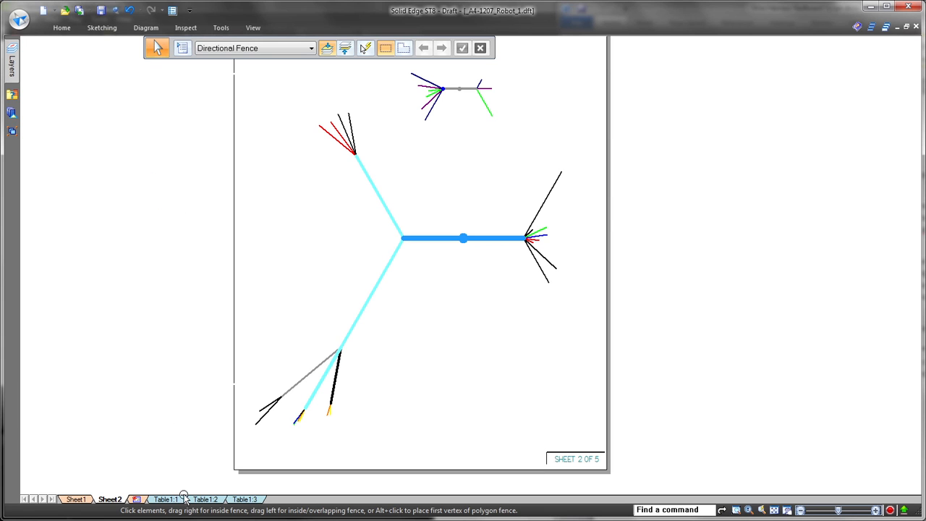
click(168, 498)
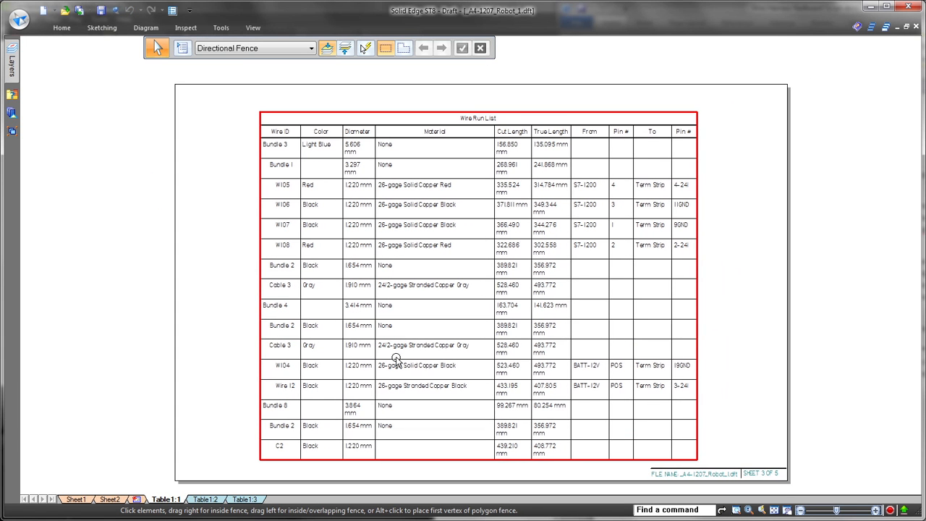
click(246, 500)
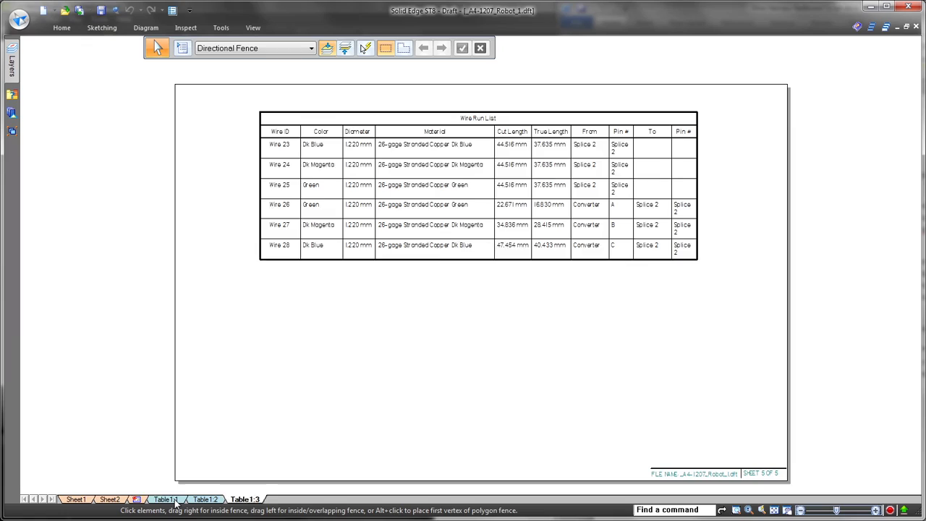
click(76, 499)
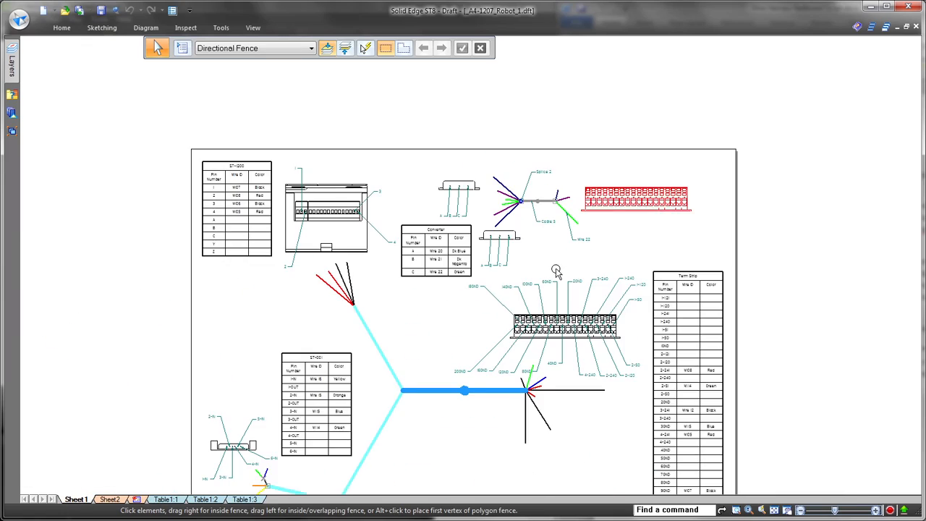